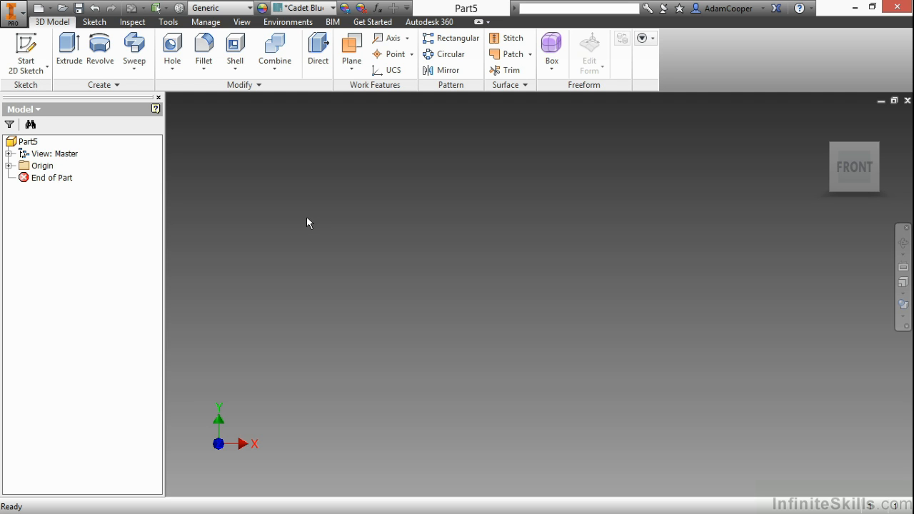
mouse_move(80, 104)
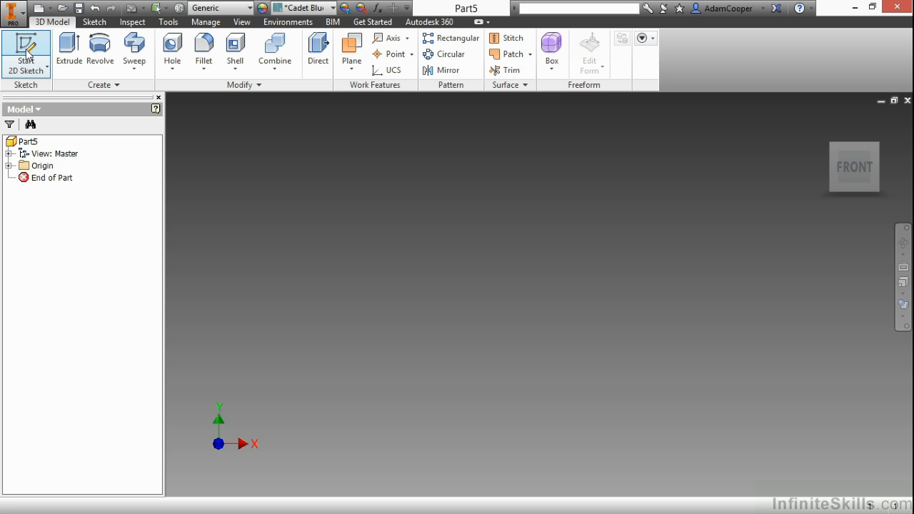
mouse_move(50, 28)
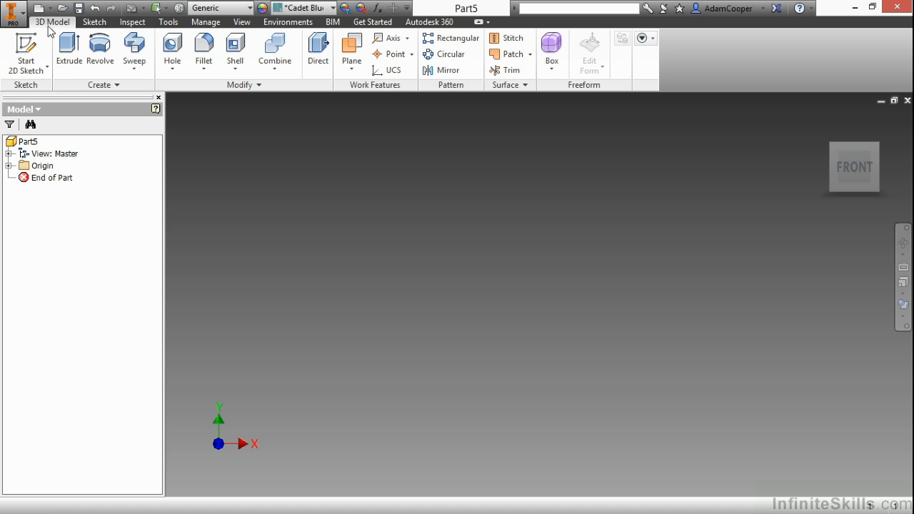
Step: Start Sketch1 on the XY plane and bring up its sketch marking menu
right_click(361, 202)
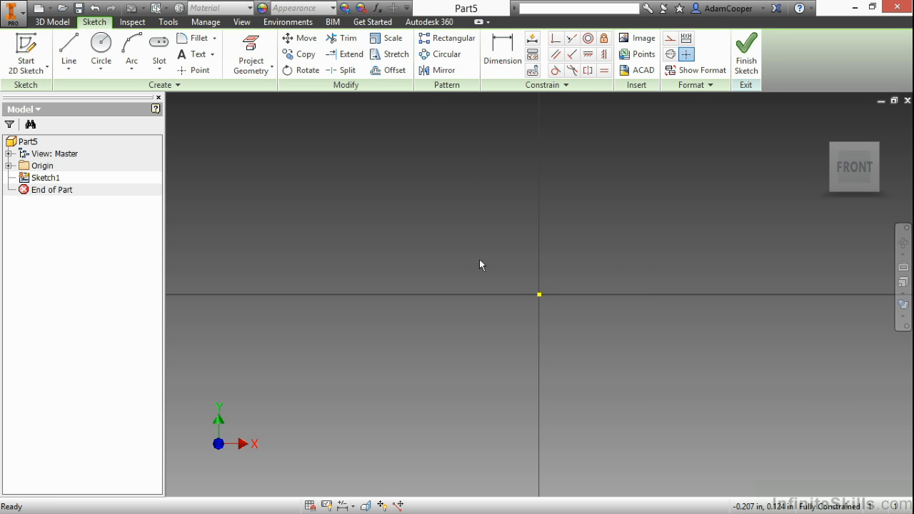
mouse_move(547, 315)
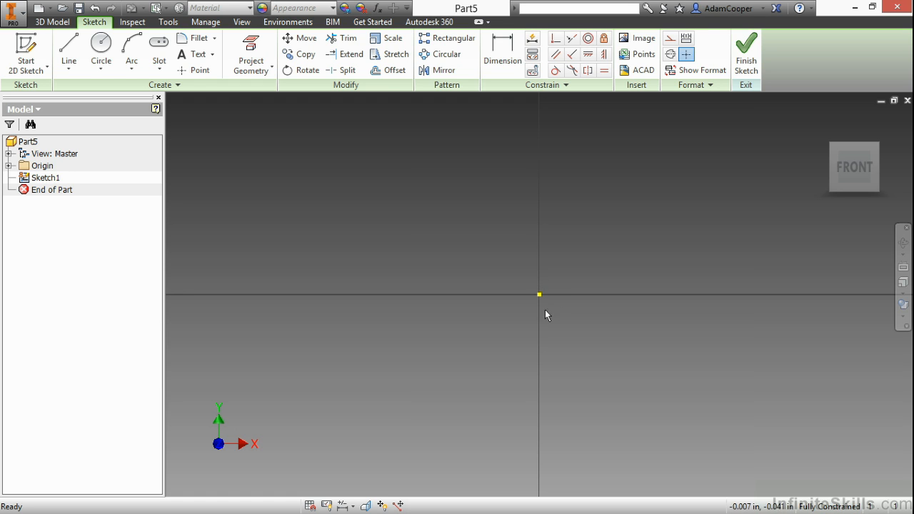
mouse_move(428, 208)
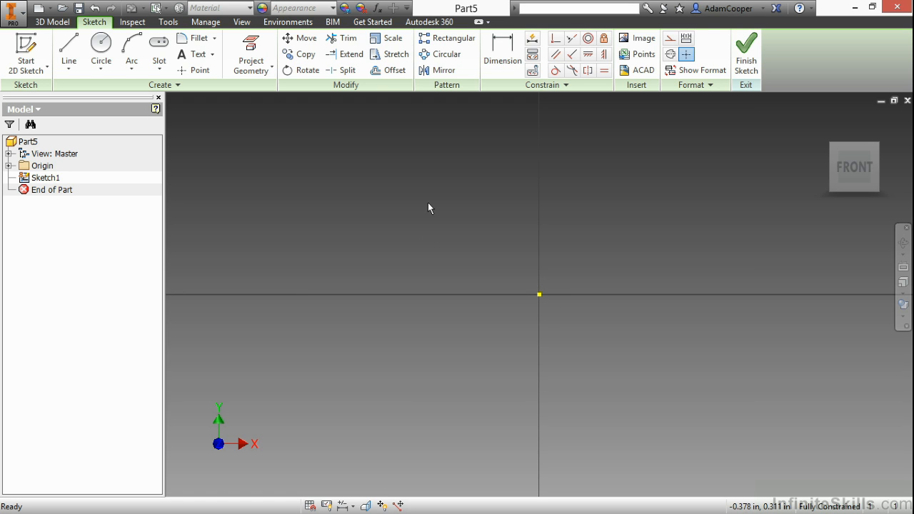
mouse_move(397, 212)
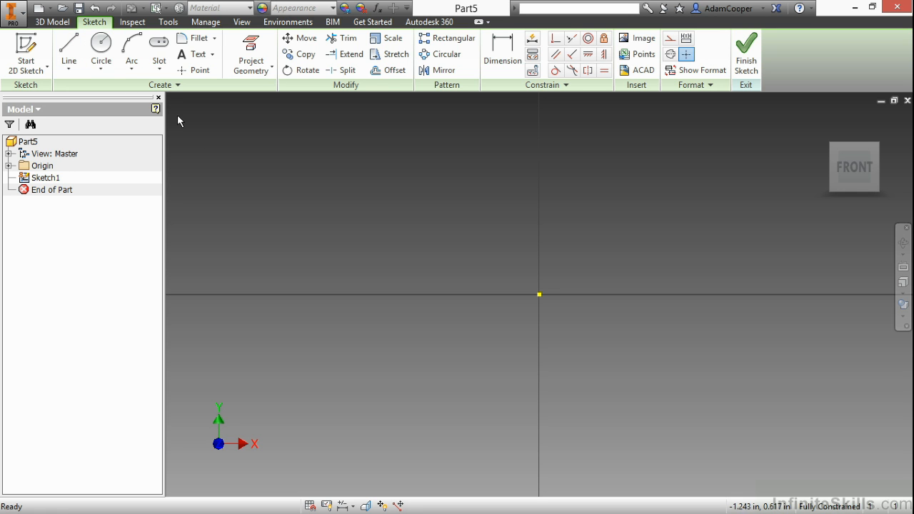
right_click(361, 217)
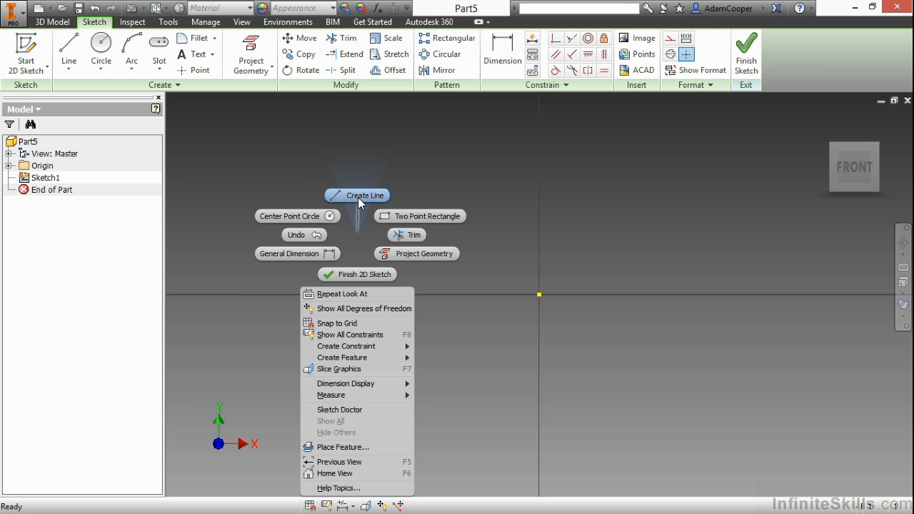
Step: Start a line at a point left of the origin, drawing a vertical edge upward
left_click(363, 195)
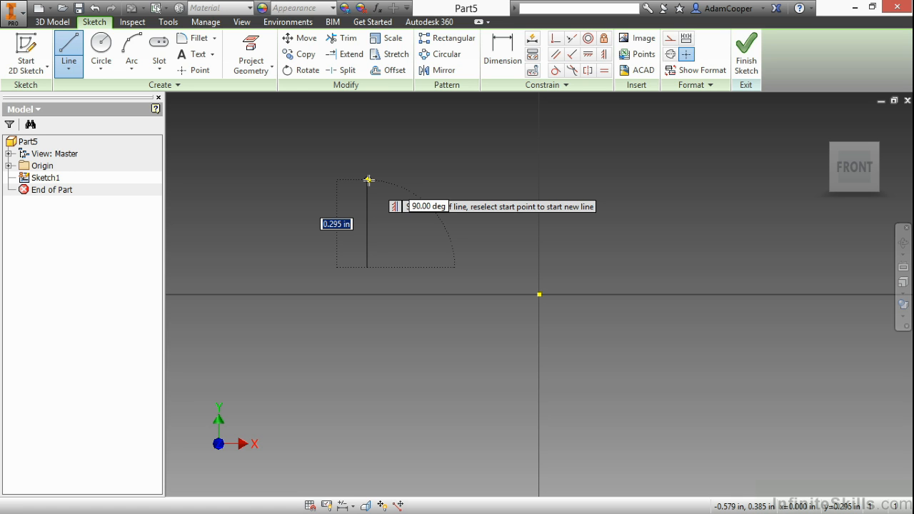
Step: Chain lines for the left edge, stepped top, right side and bottom
left_click(369, 180)
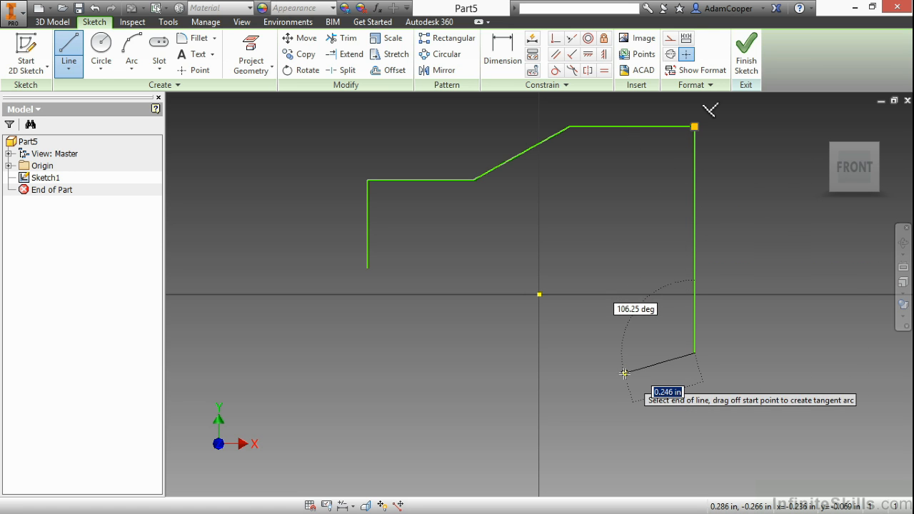
mouse_move(620, 374)
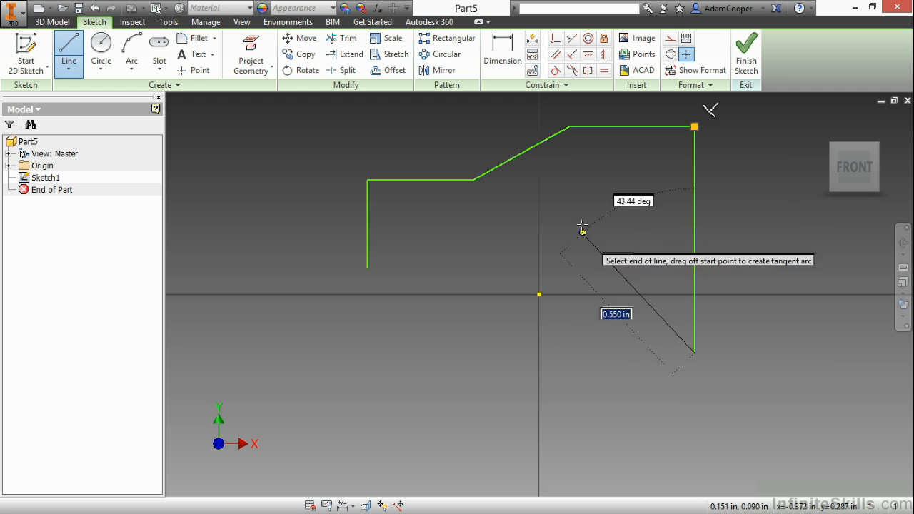
mouse_move(579, 321)
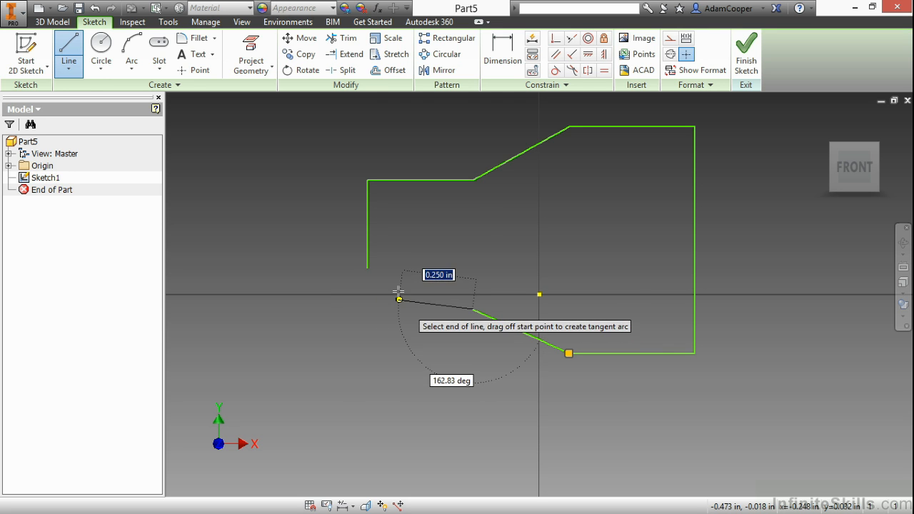
Step: Close the outer outline and draw an inner three-line chain through the origin
right_click(403, 289)
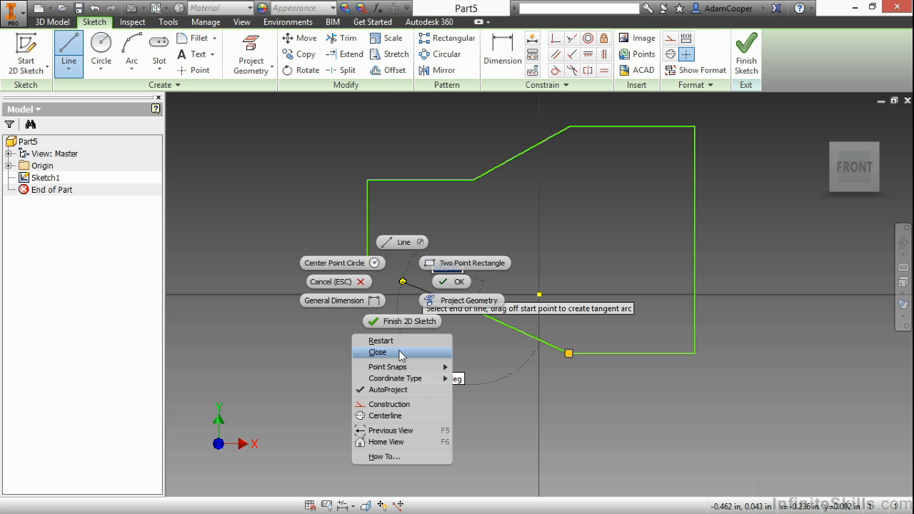
mouse_move(411, 300)
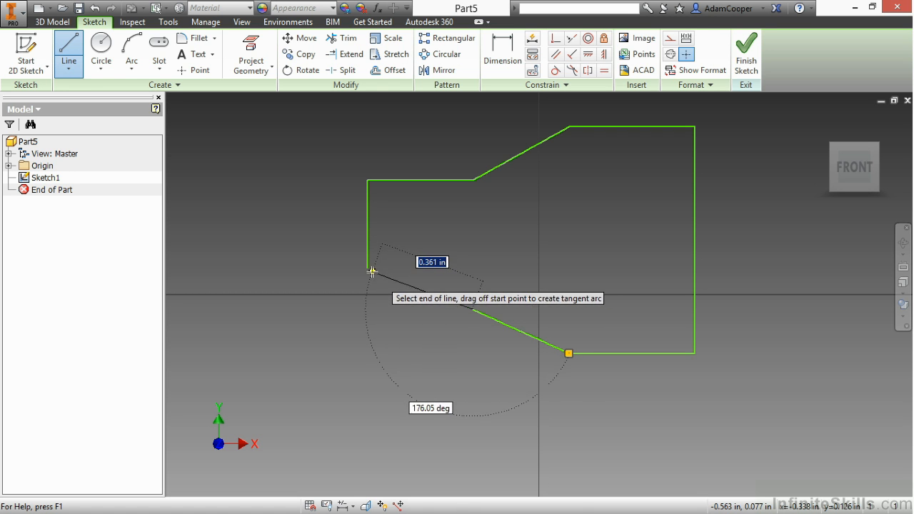
mouse_move(367, 268)
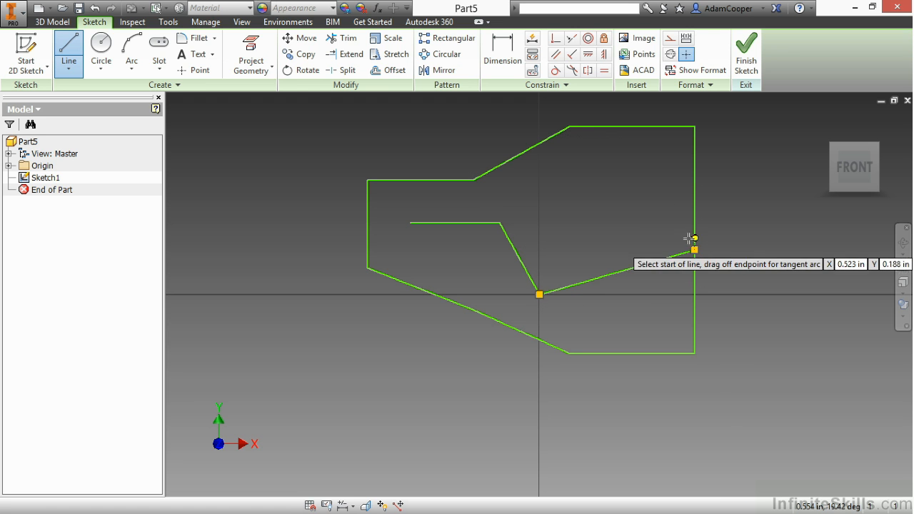
mouse_move(596, 163)
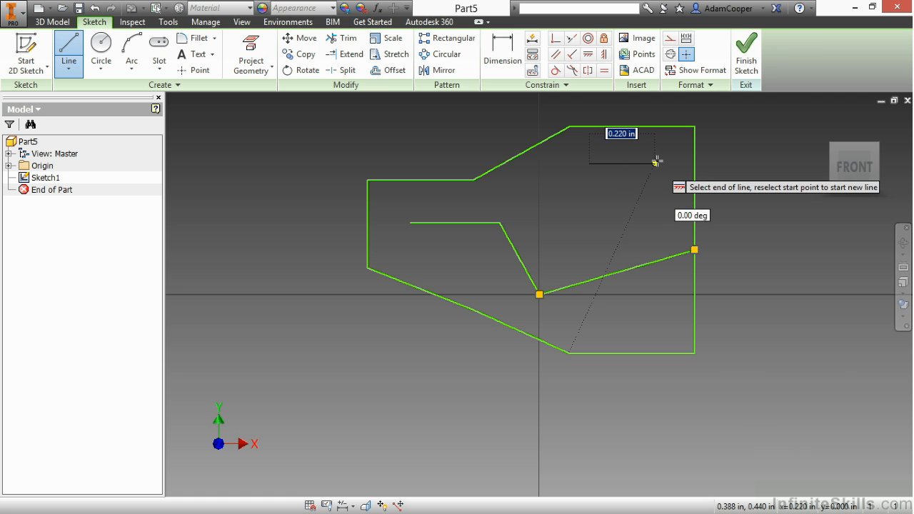
mouse_move(670, 161)
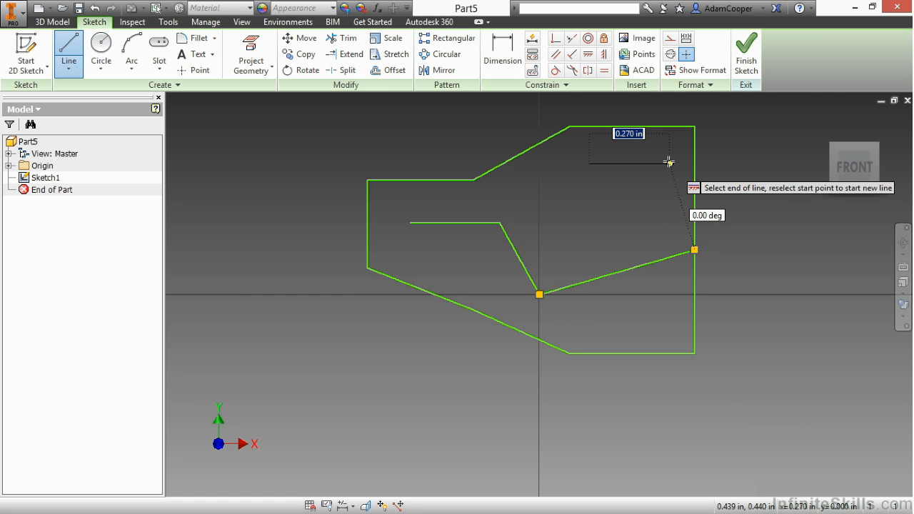
Step: Draw a small quadrilateral with a slanted left side in the upper right
left_click(670, 161)
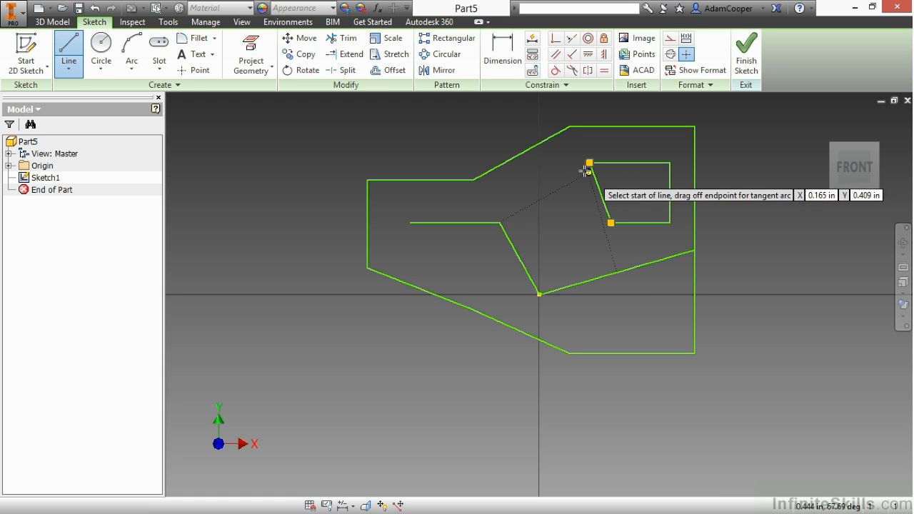
right_click(589, 204)
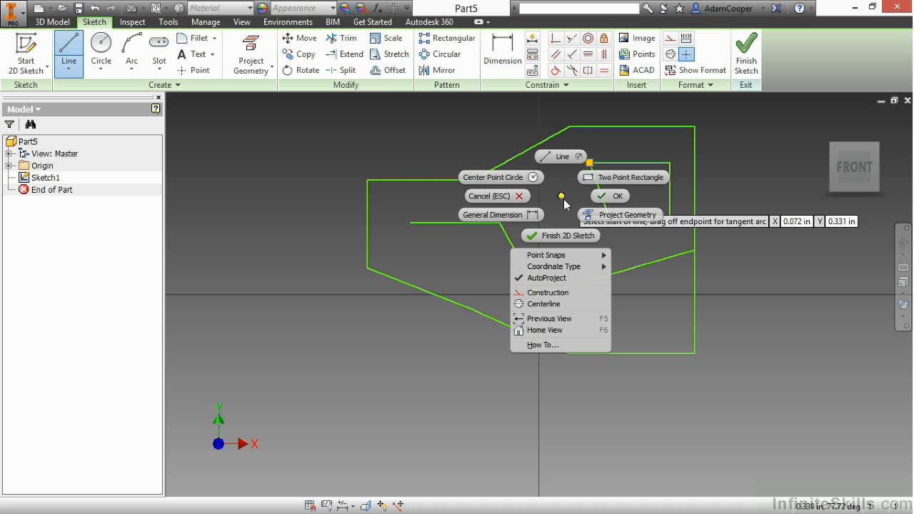
mouse_move(604, 195)
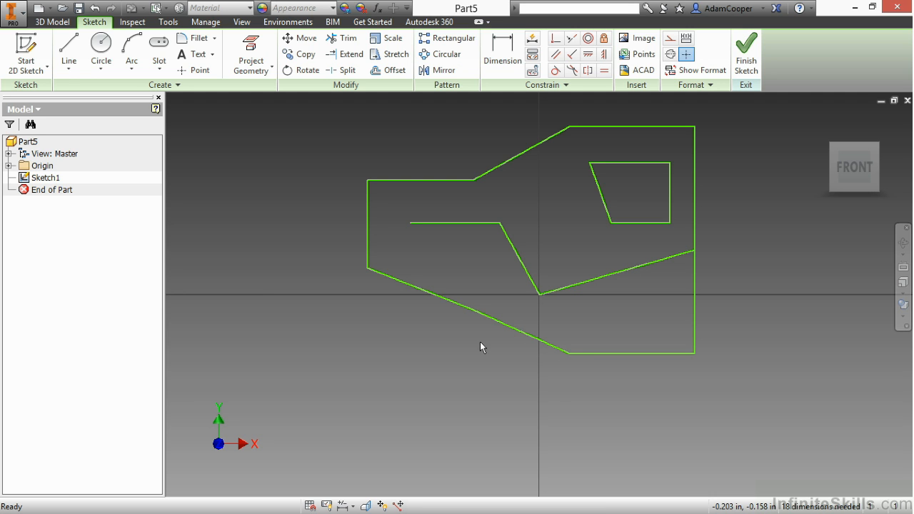
Step: Finish line drawing, then select the lower slanted edge and drag its endpoint
left_click_drag(472, 309, 568, 354)
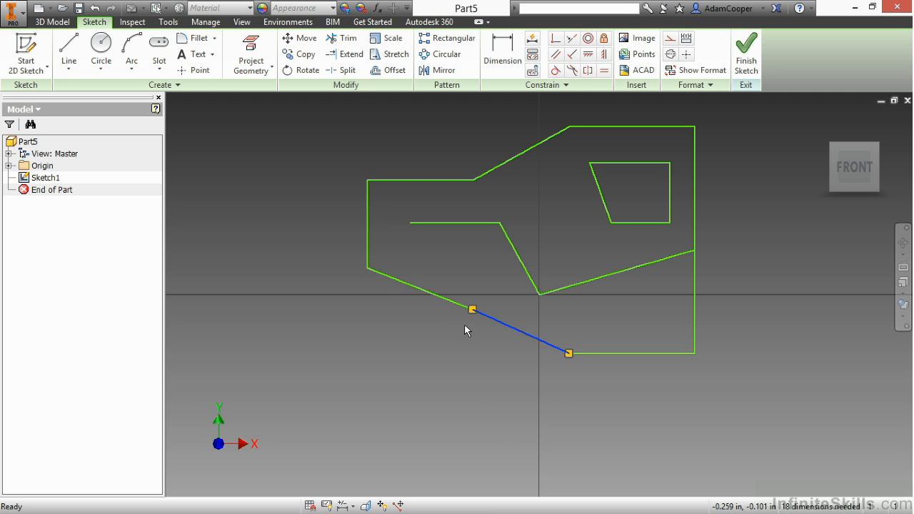
right_click(472, 310)
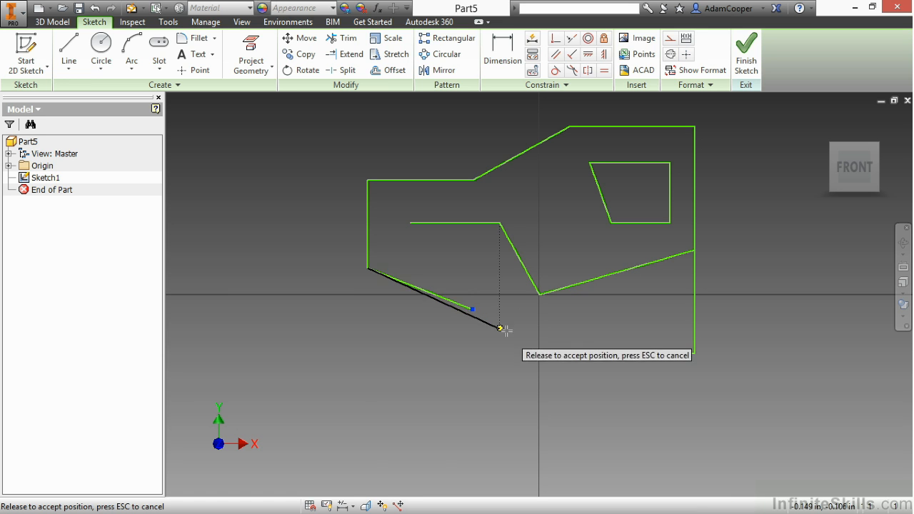
left_click_drag(504, 328, 568, 354)
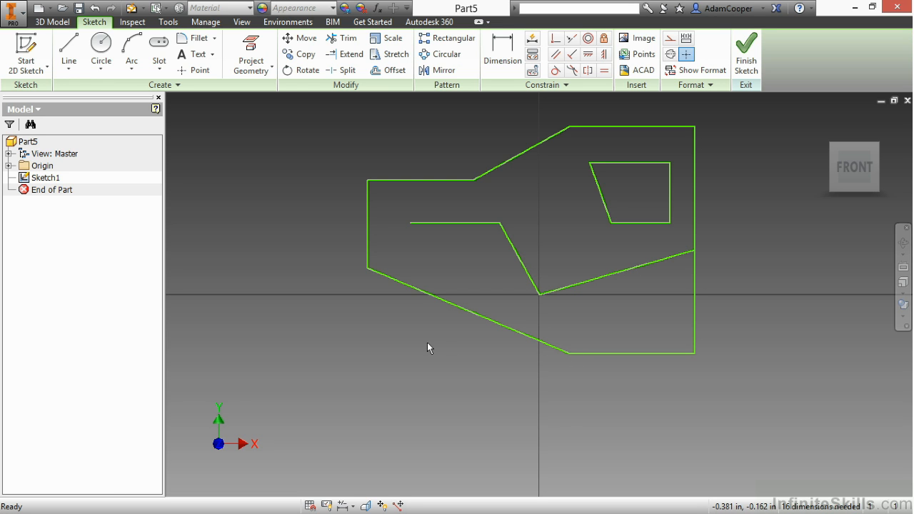
mouse_move(553, 223)
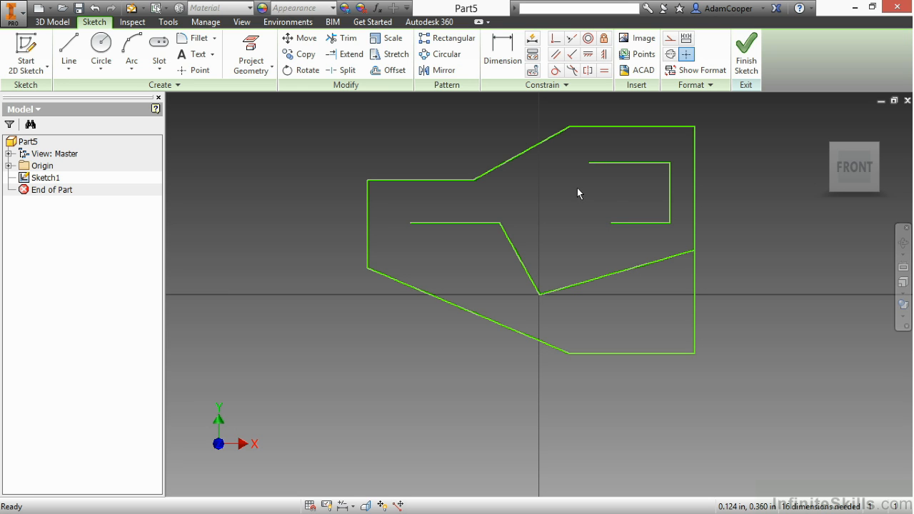
mouse_move(724, 240)
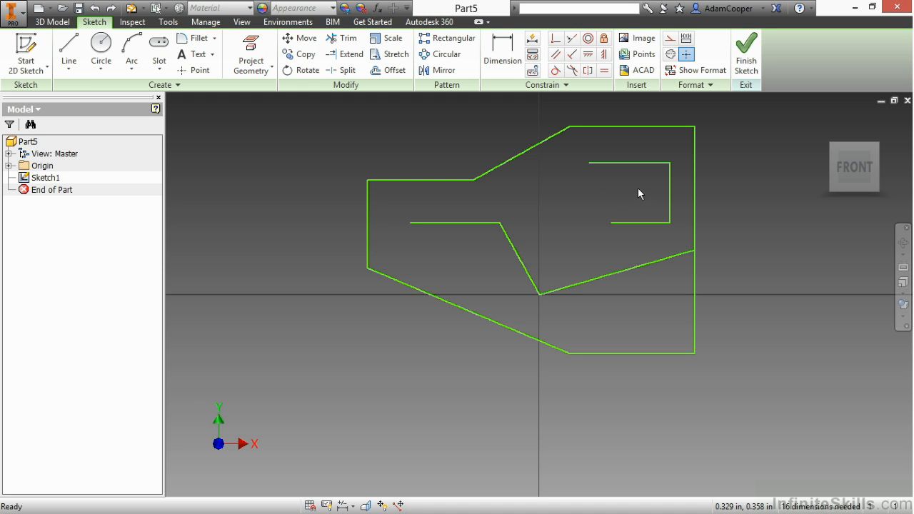
mouse_move(623, 187)
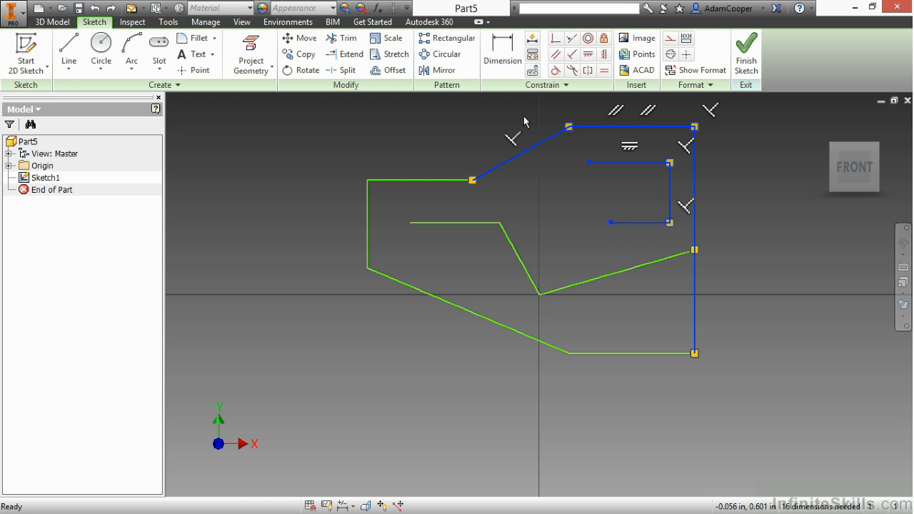
mouse_move(655, 196)
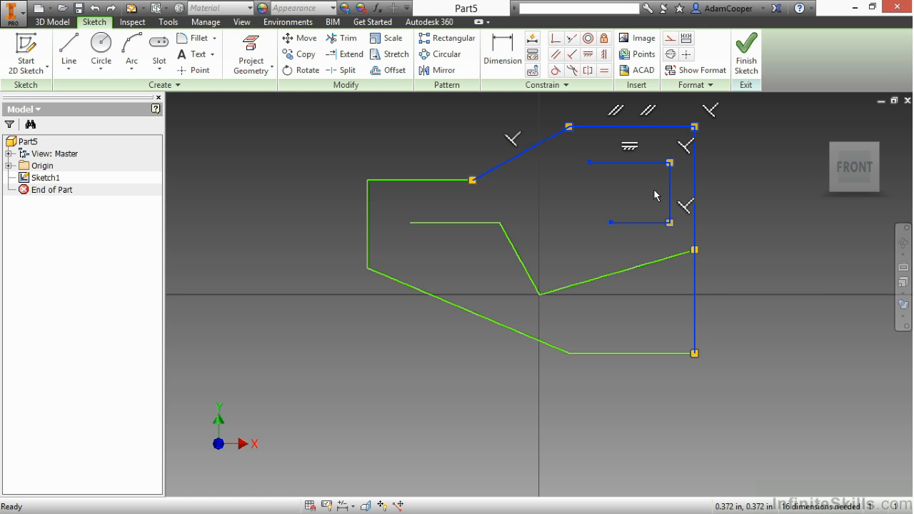